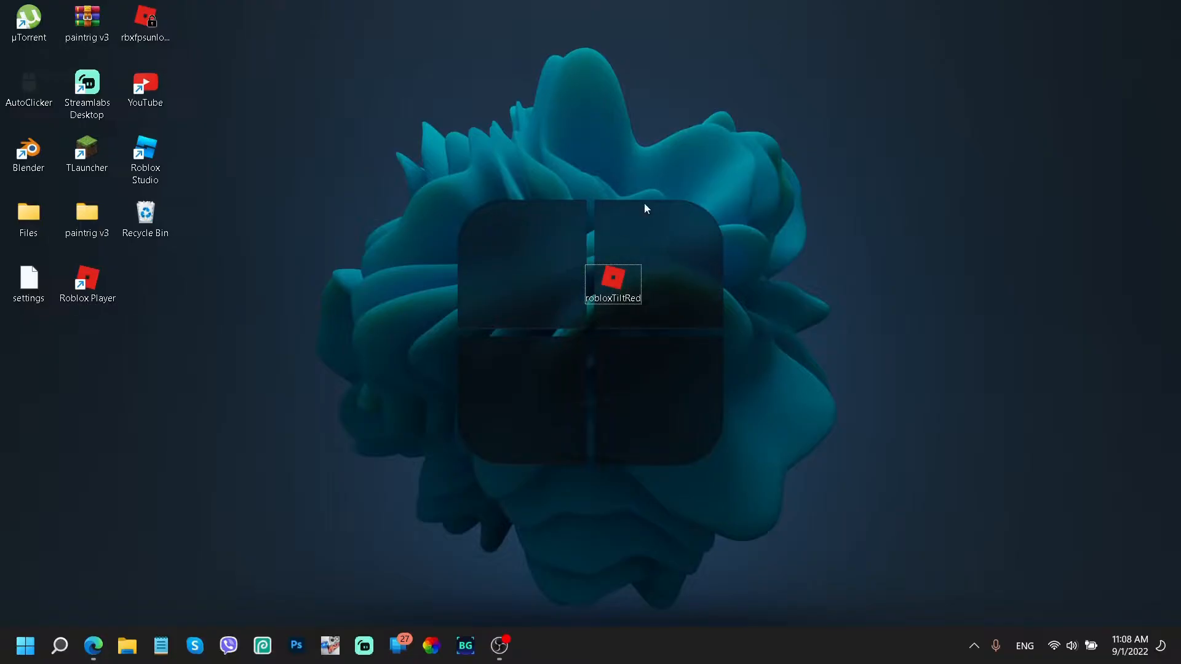
mouse_move(671, 316)
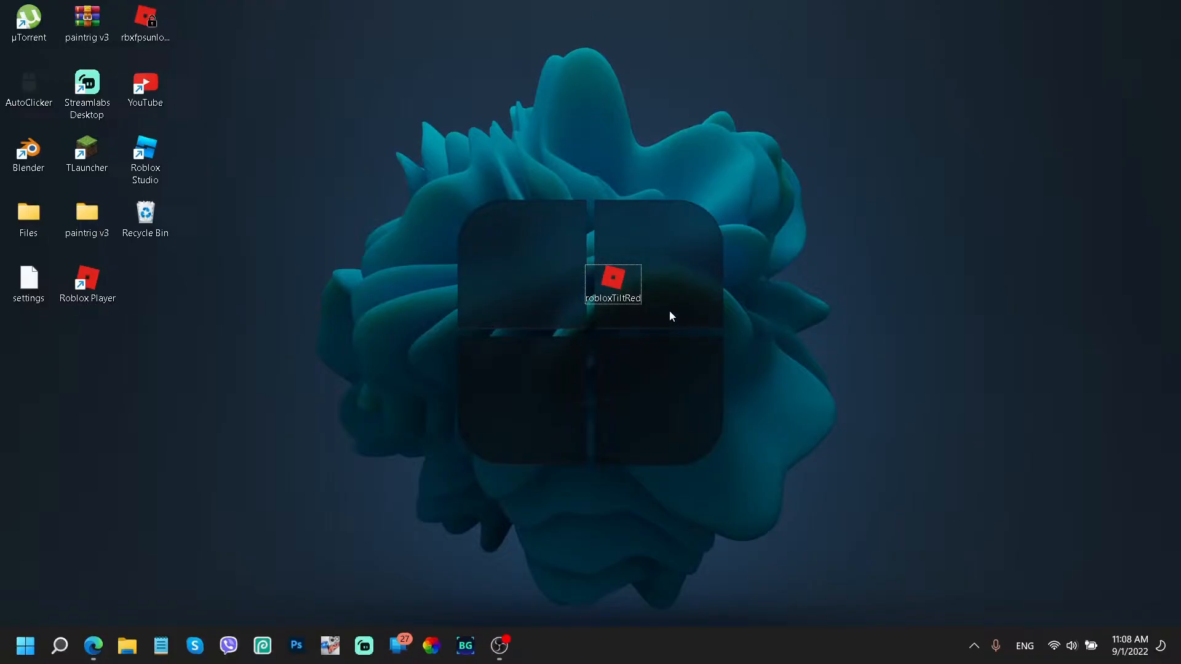
Drag the robloxTiltRed icon file onto the desktop beside the Roblox Player shortcut.
left_click_drag(612, 284, 321, 284)
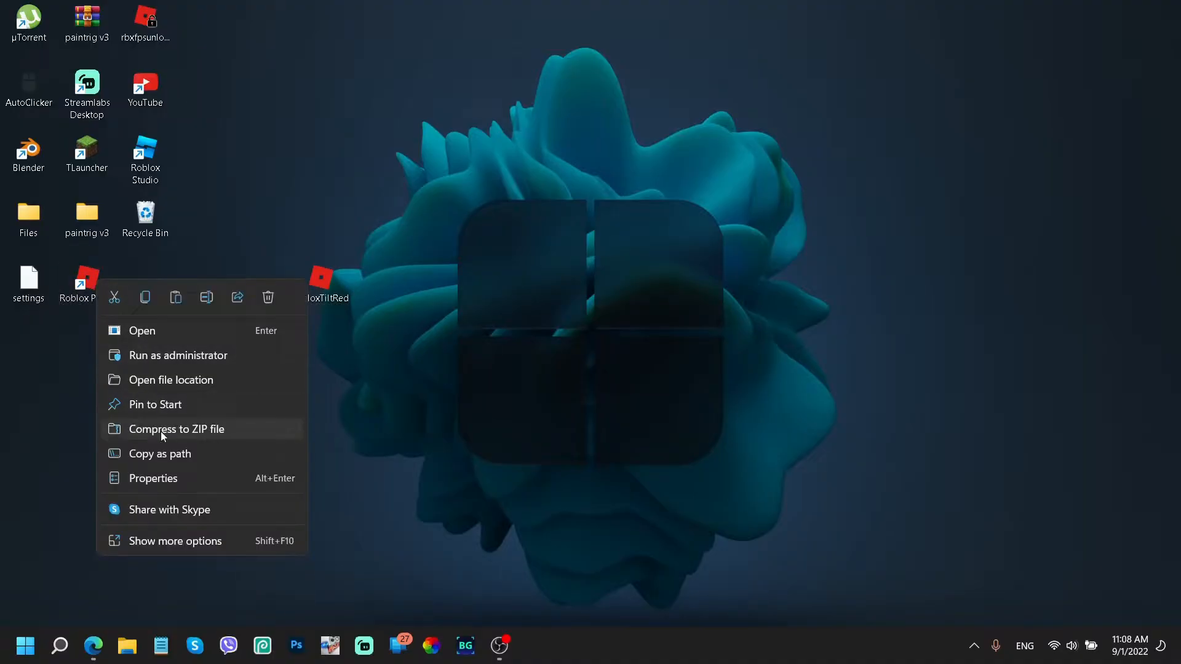
Open the Roblox Player shortcut's Properties, move it aside, and view its Shortcut tab.
left_click(154, 477)
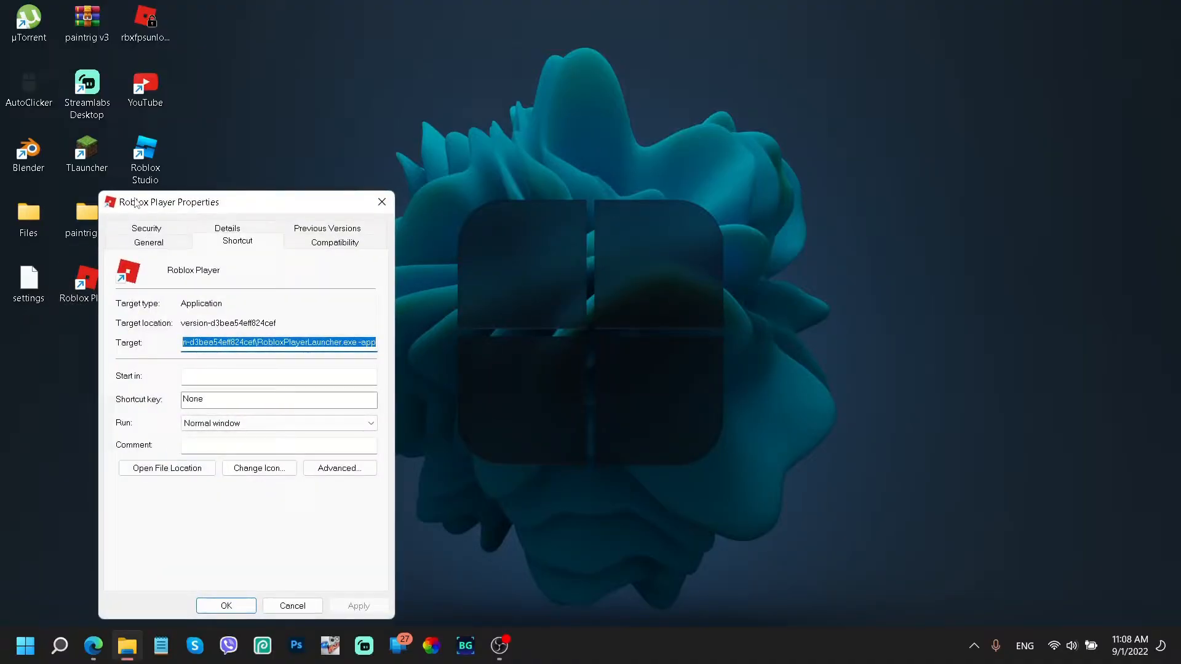
left_click_drag(171, 202, 634, 107)
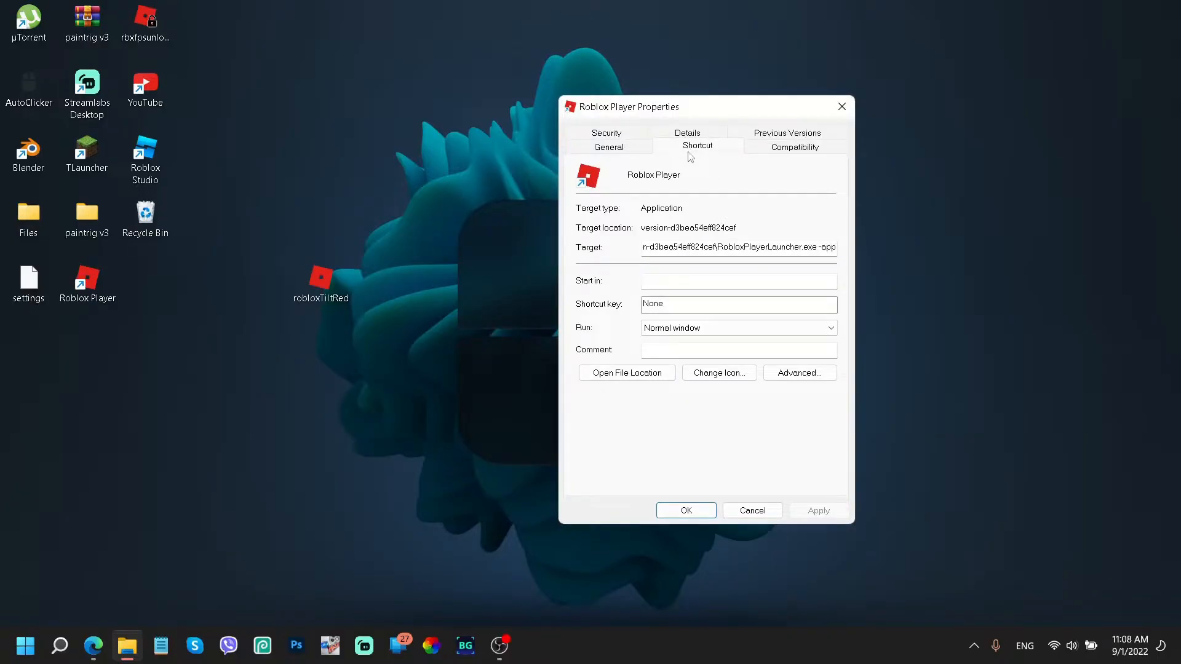
left_click(87, 279)
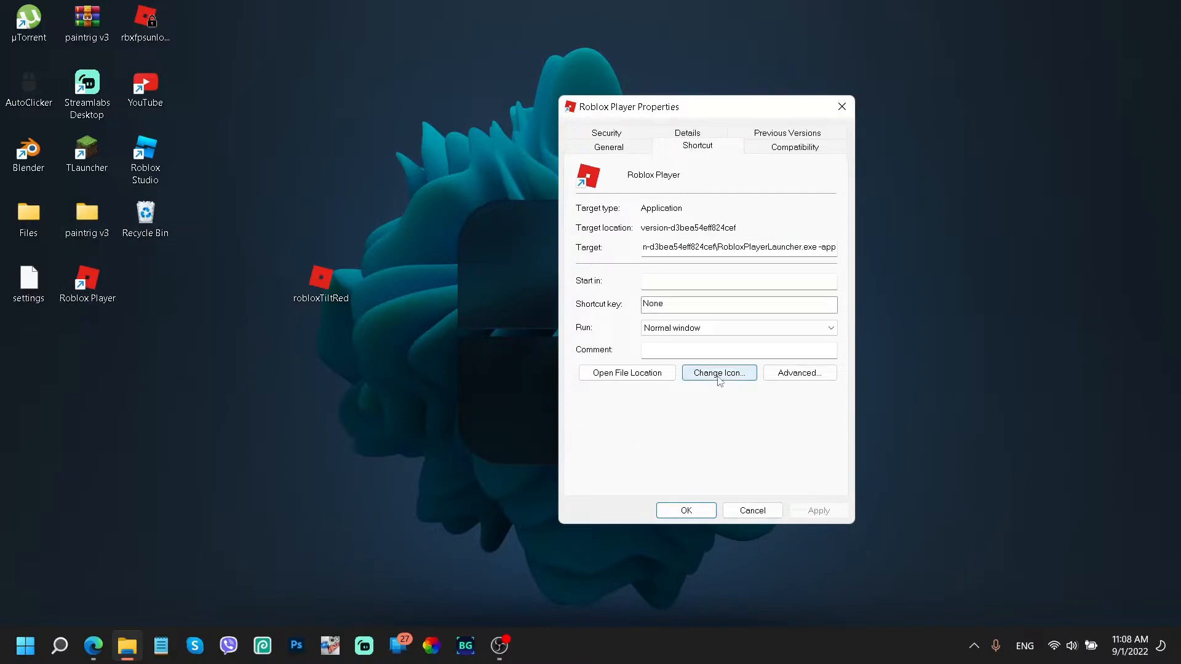
Browse for icons, move robloxTiltRed into the textures folder, and pick it as the icon.
left_click(718, 373)
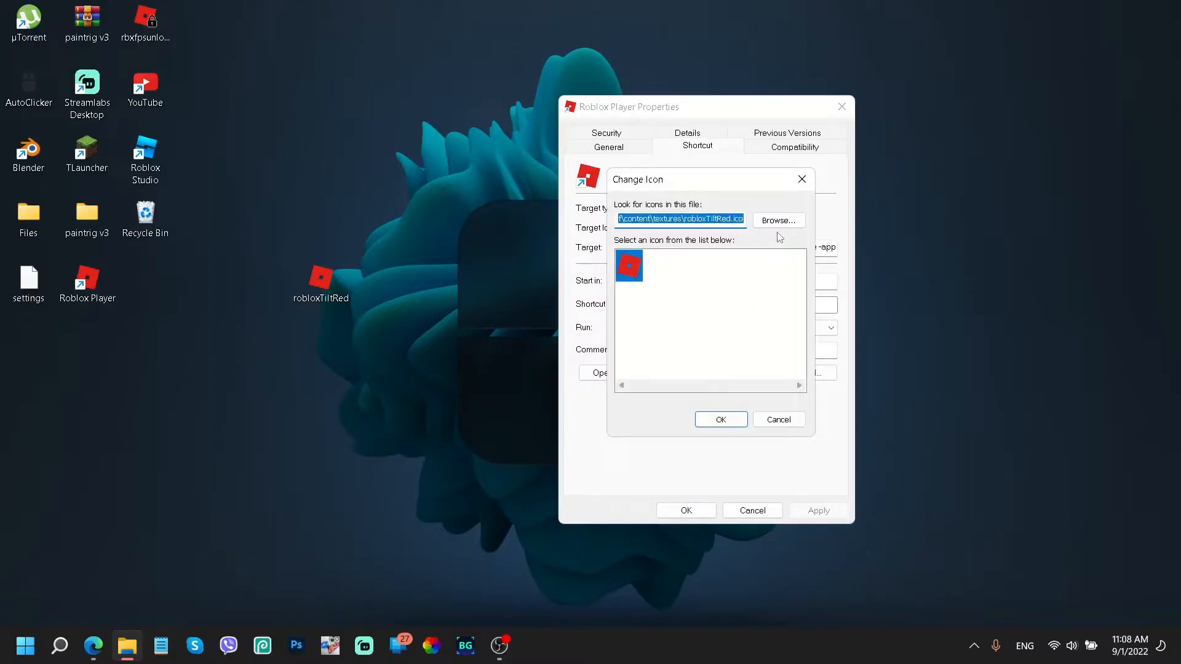
left_click(778, 221)
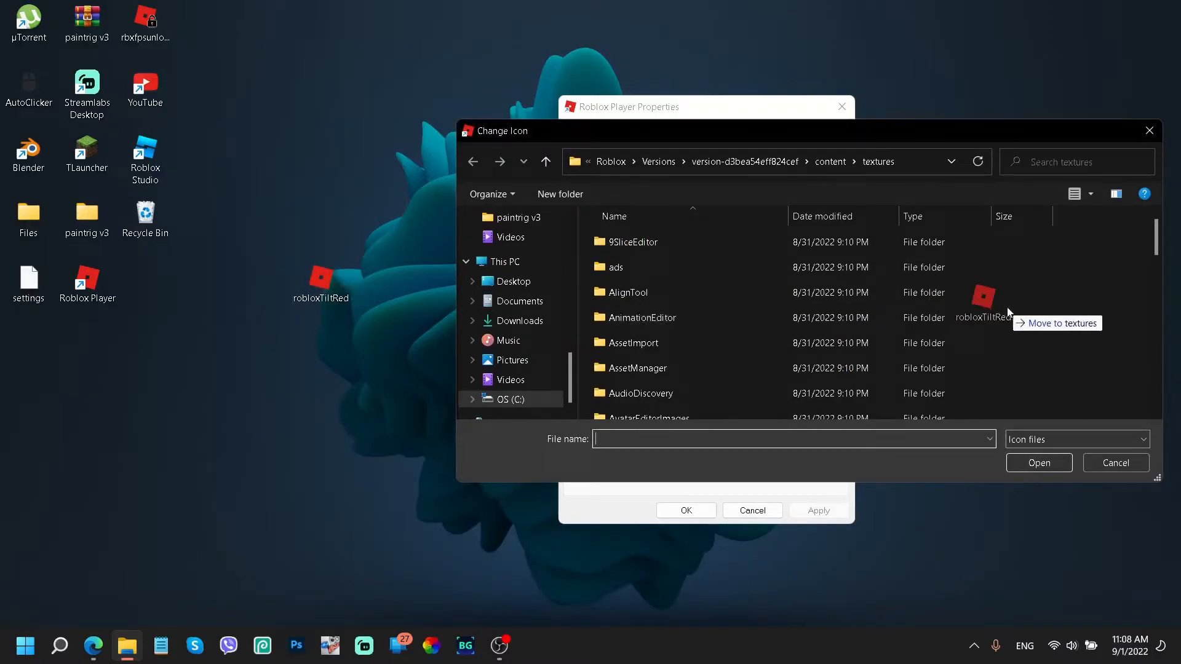
left_click_drag(983, 305, 1055, 298)
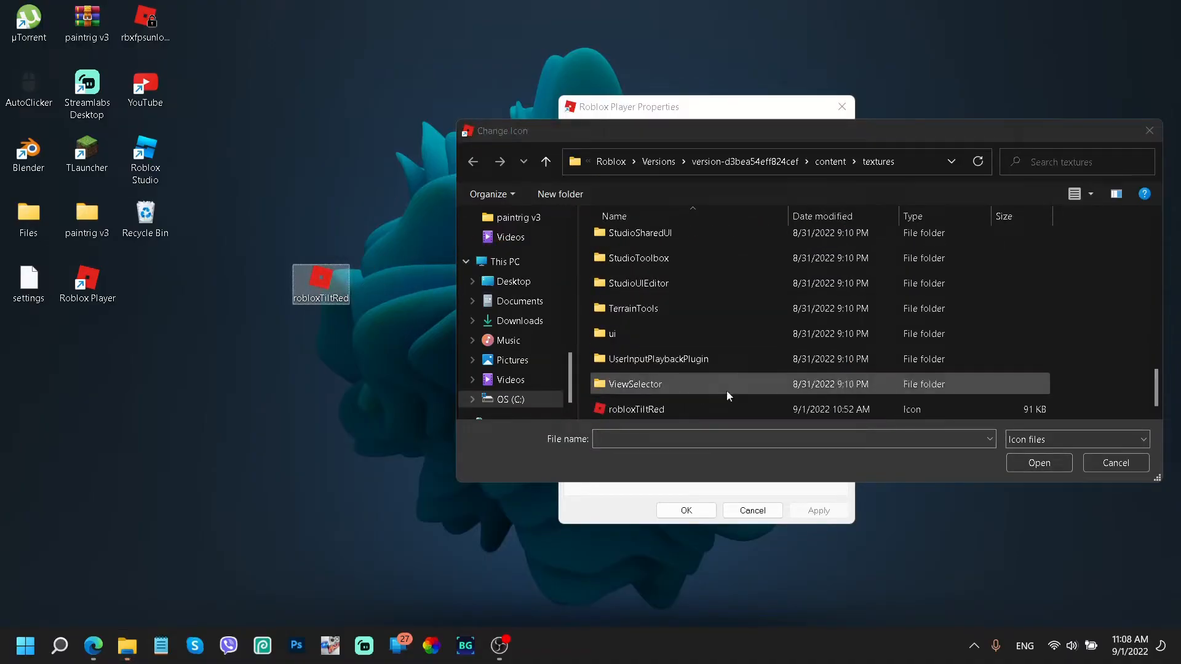
mouse_move(715, 426)
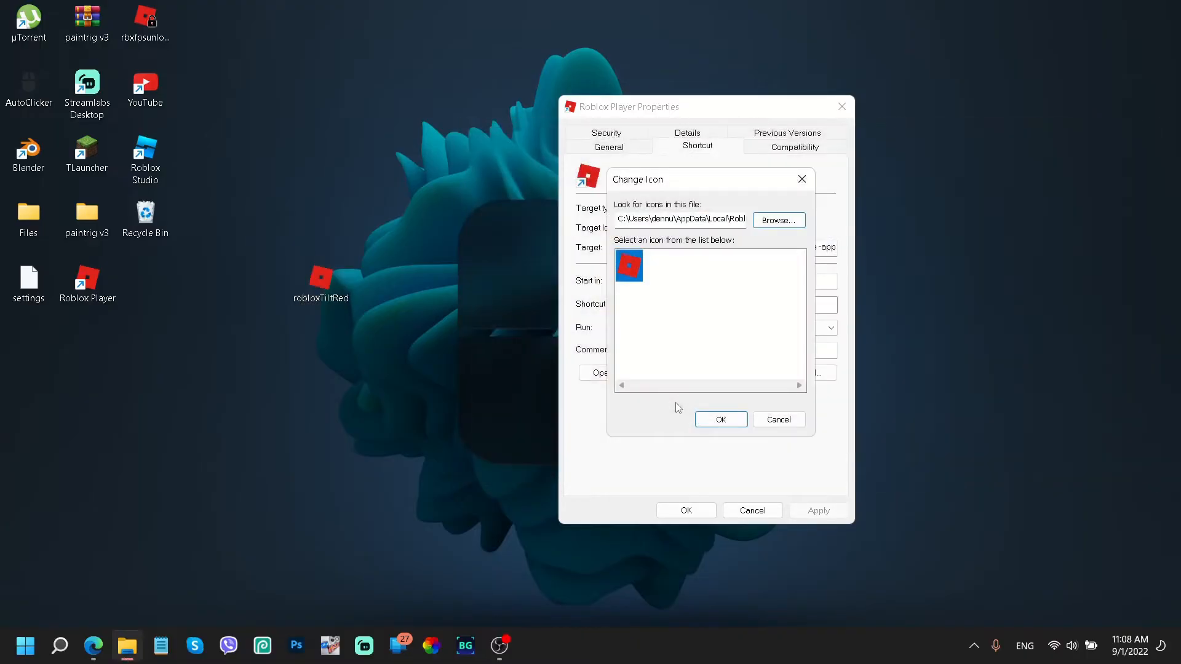
left_click(779, 420)
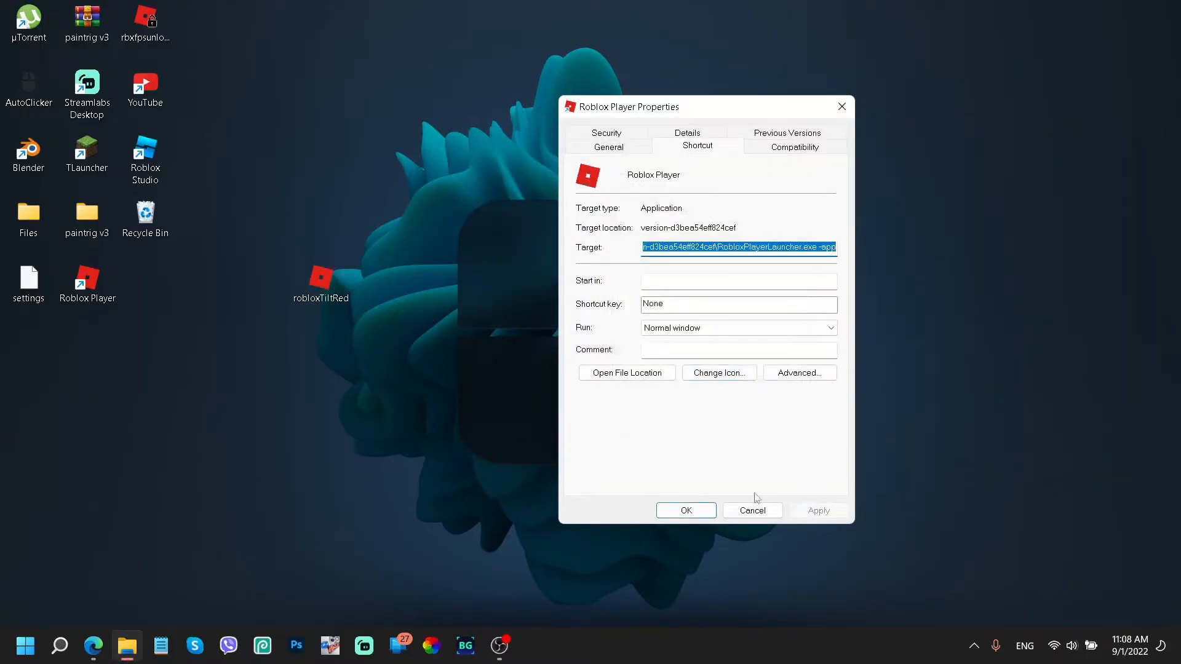
Confirm the robloxTiltRed icon with OK and select the Roblox Player shortcut on the desktop.
left_click(751, 510)
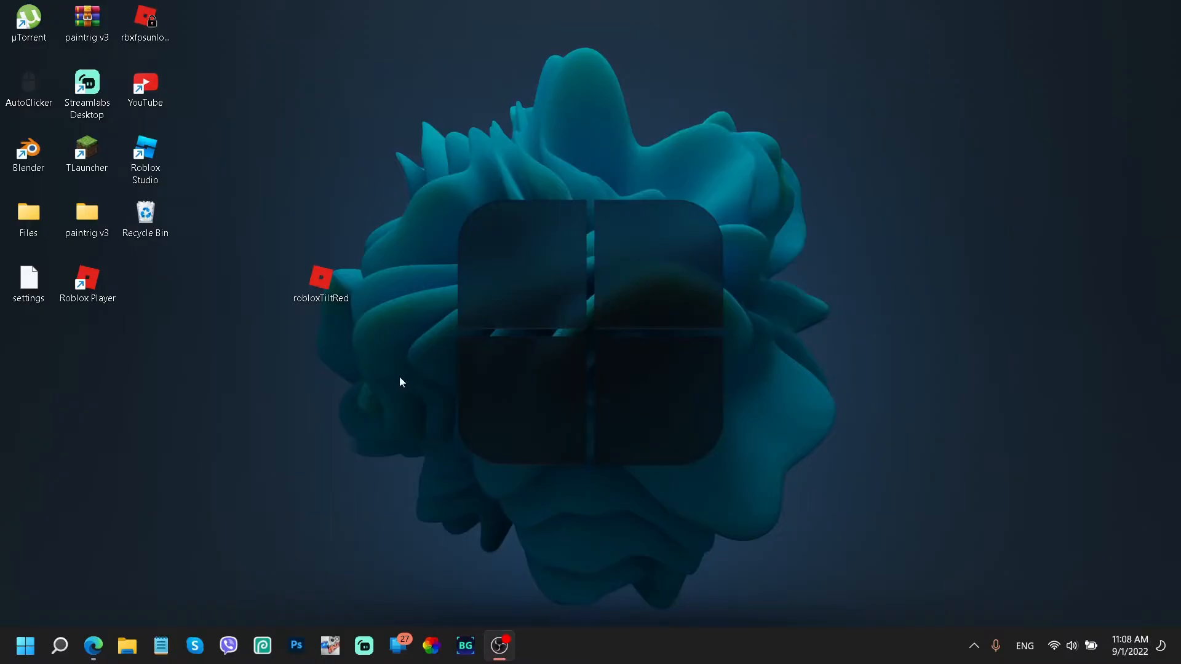
mouse_move(189, 345)
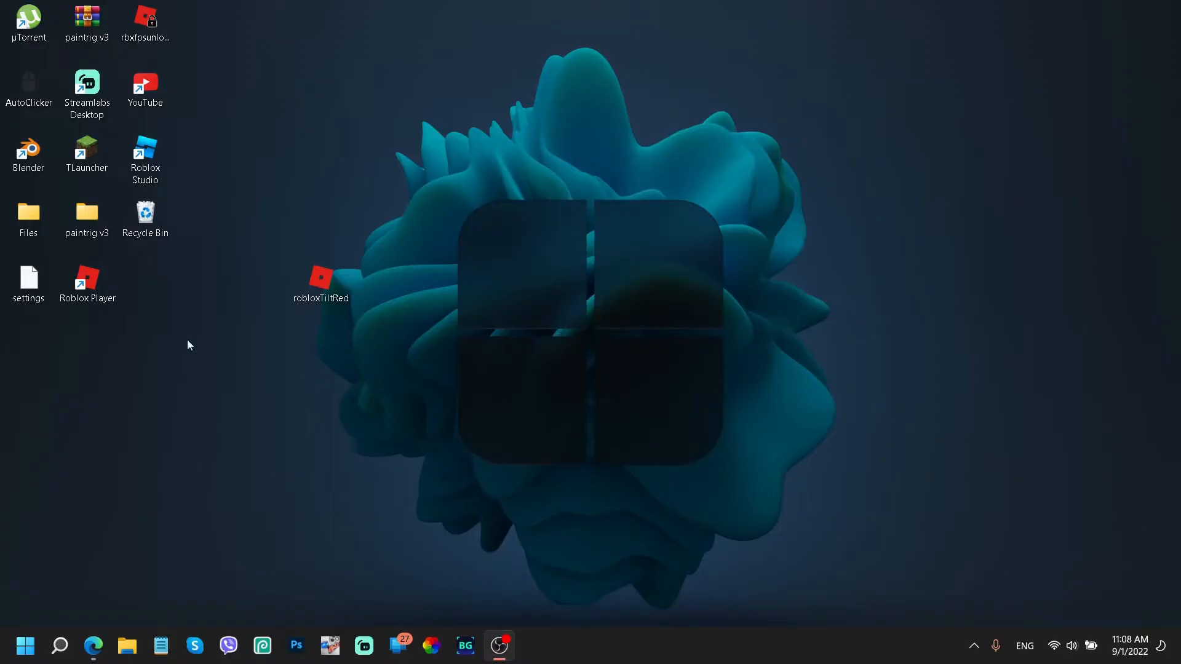
mouse_move(224, 393)
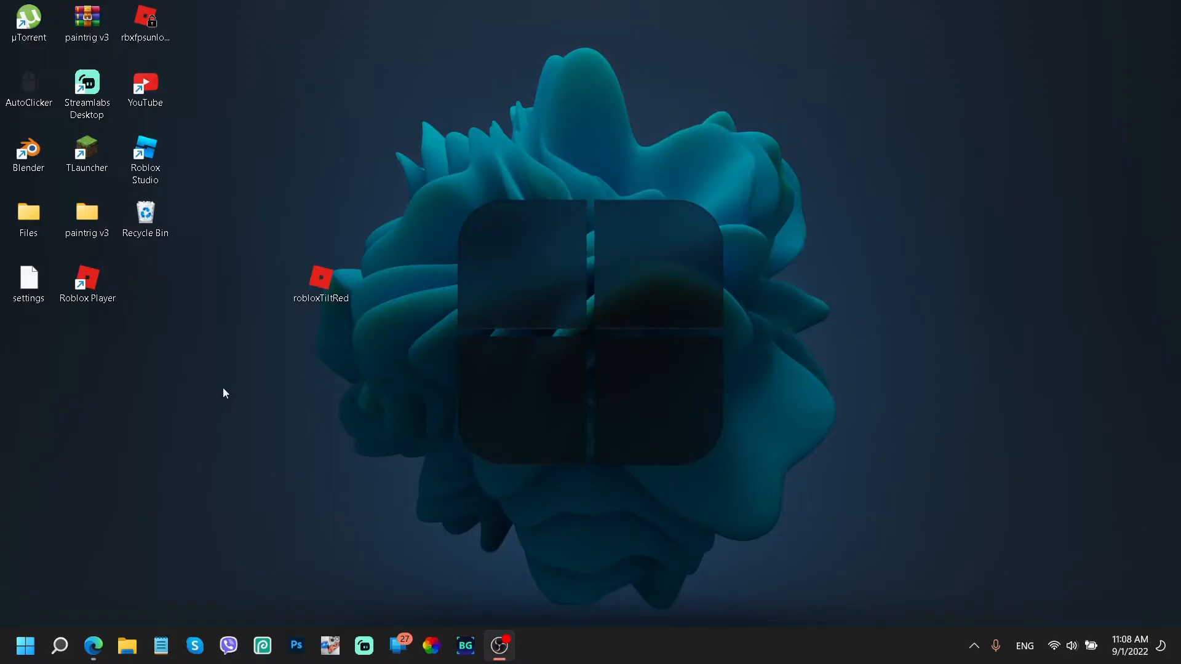
left_click(87, 283)
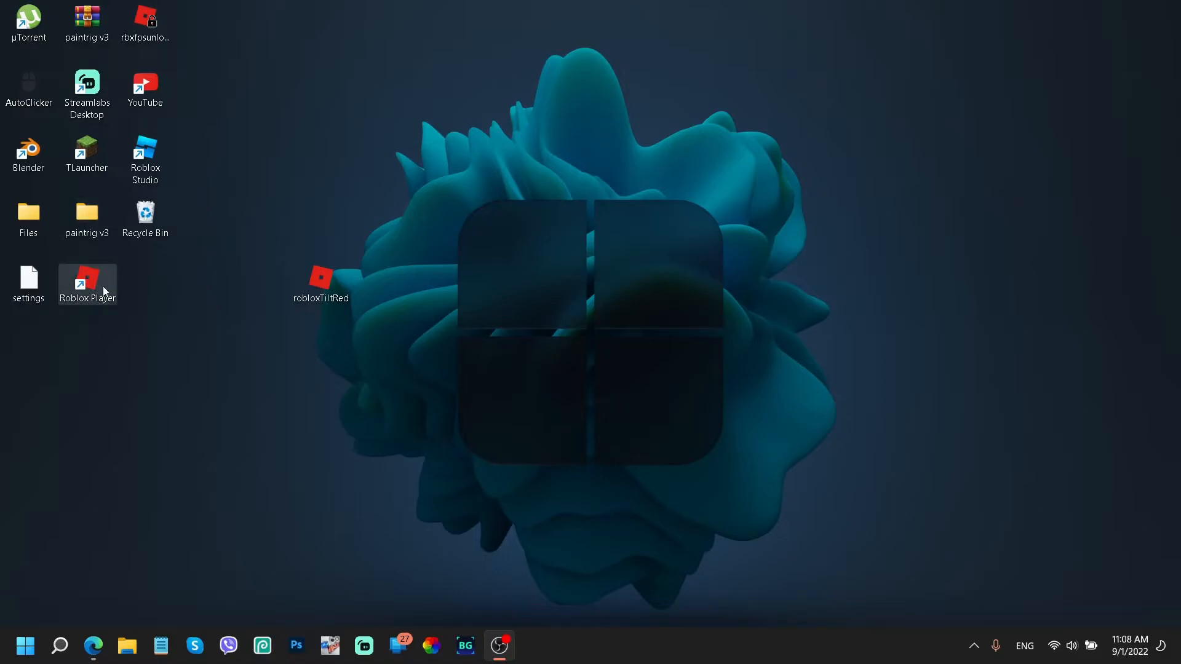
left_click(86, 278)
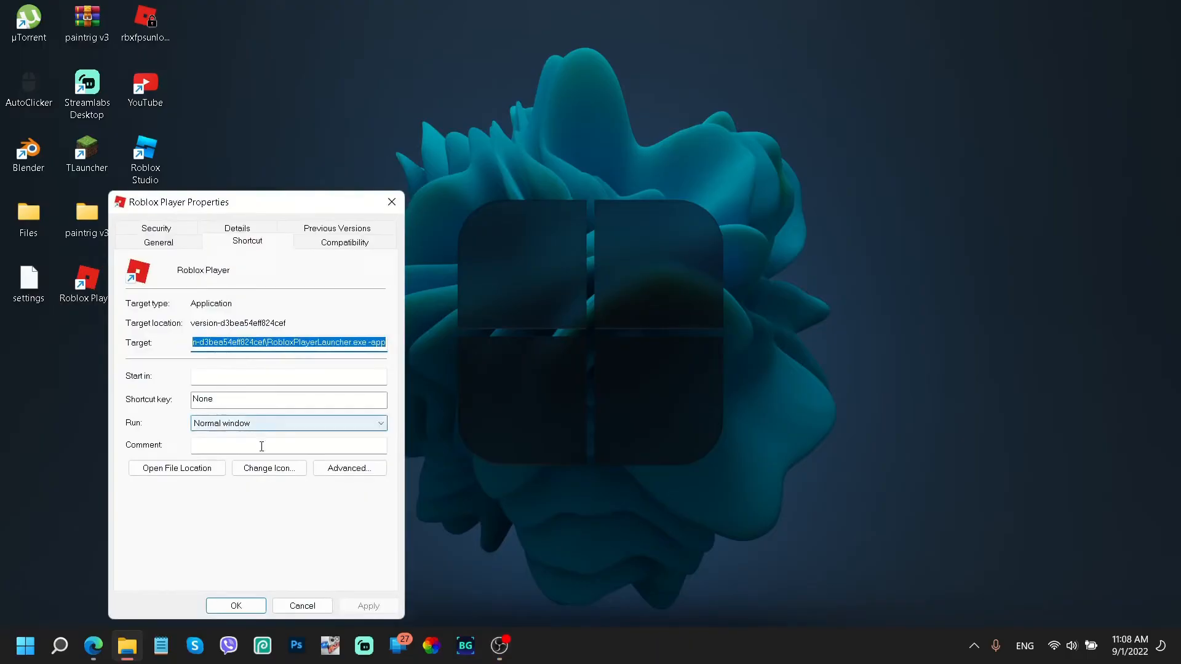
left_click(268, 468)
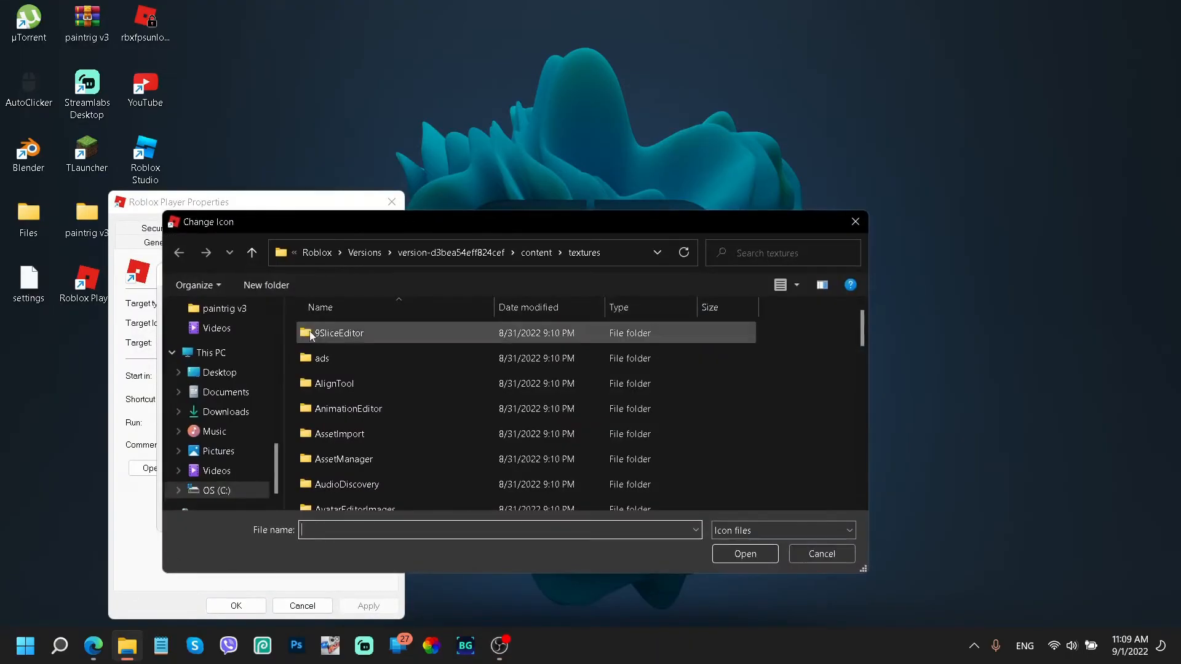
scroll("down", 3)
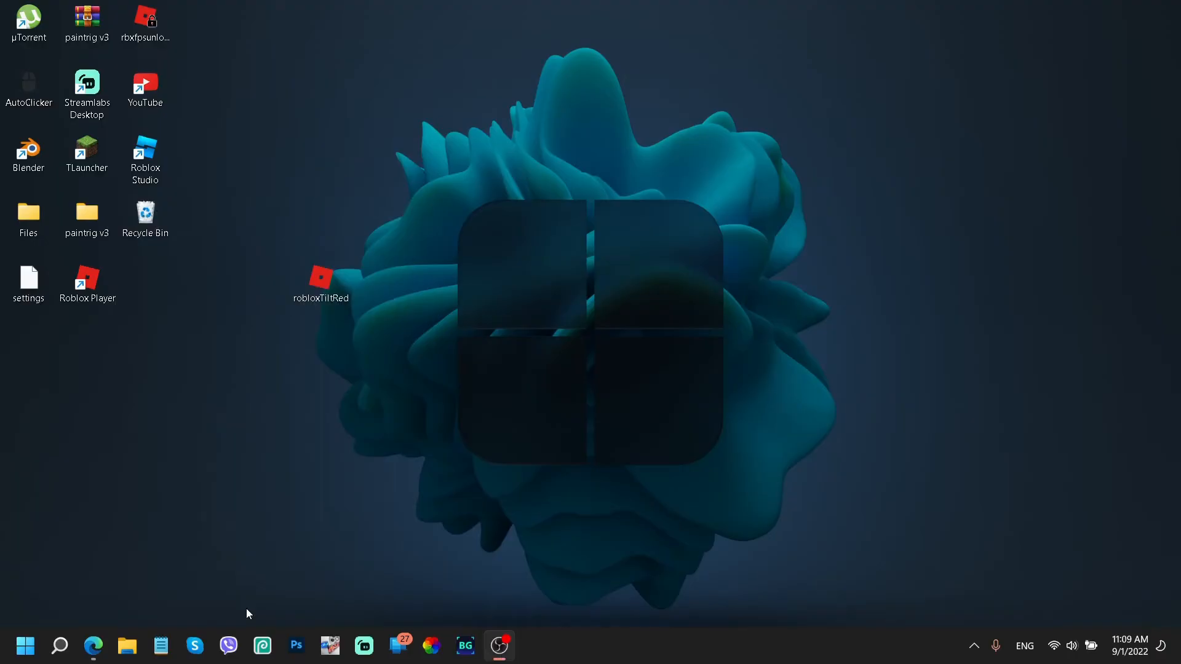
Relocate the robloxTiltRed desktop icon to the top-right corner of the screen.
left_click_drag(321, 275, 530, 234)
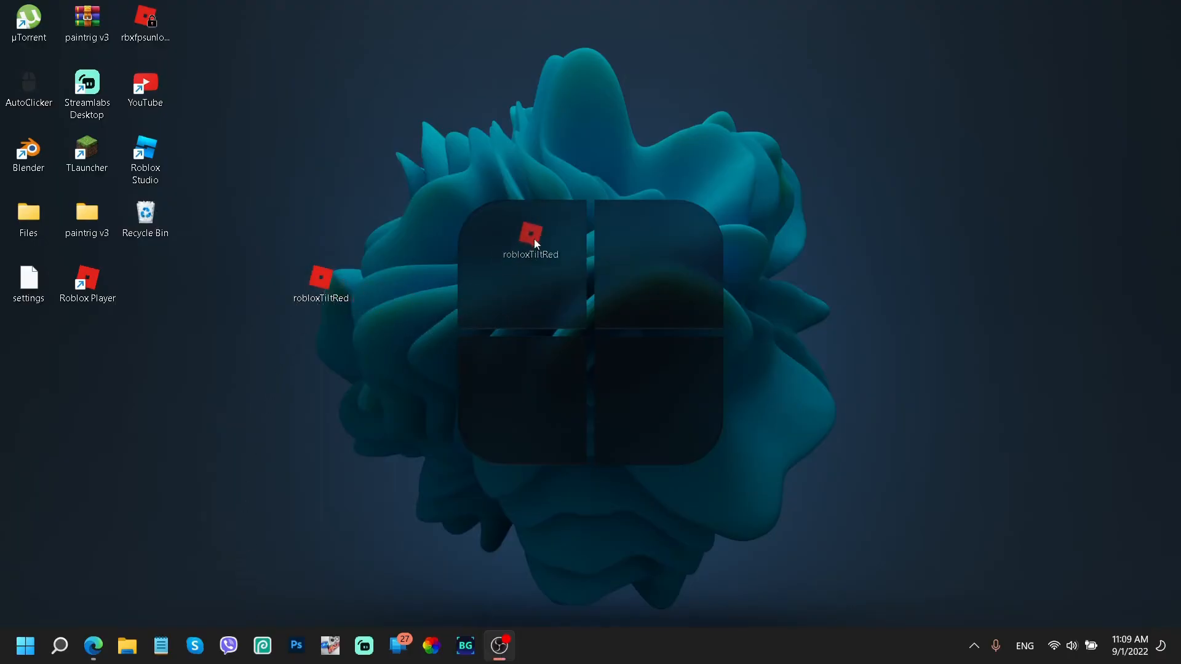
left_click_drag(531, 237, 1078, 23)
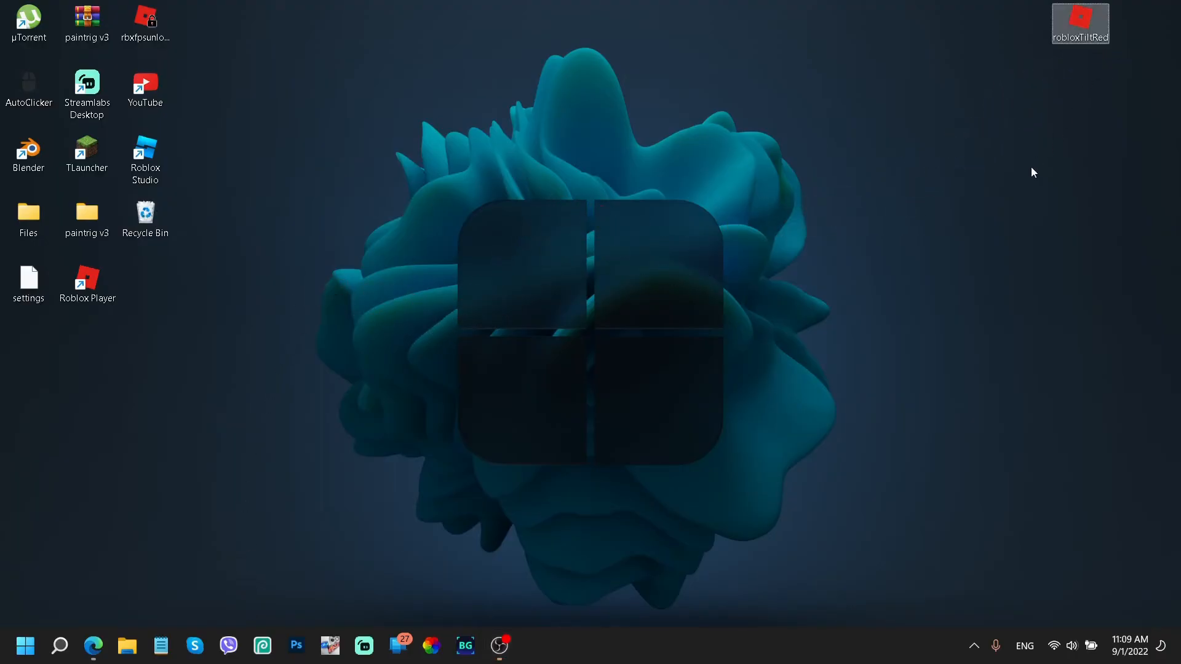